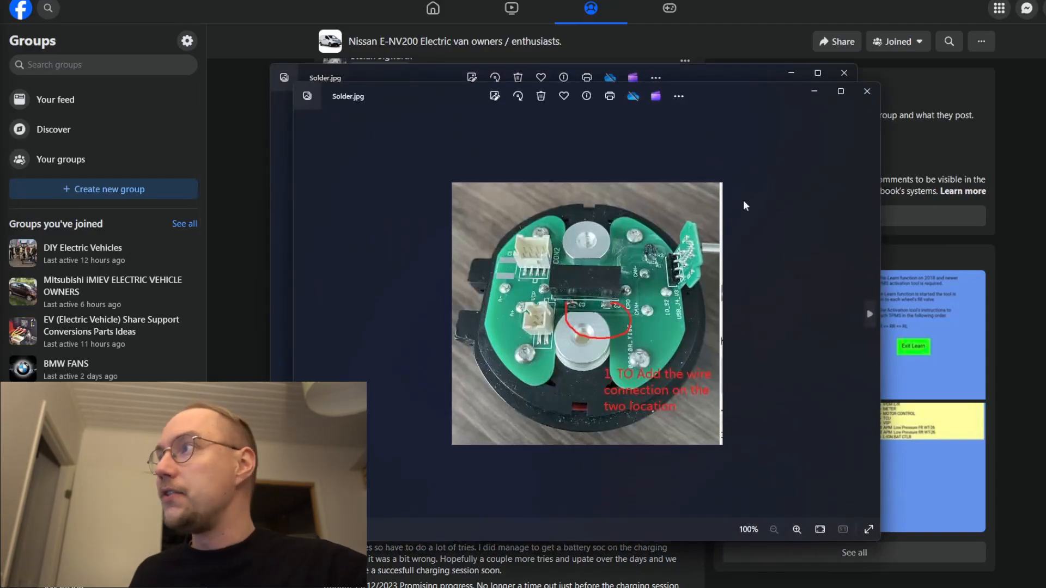
# - Zoom Solder.jpg from 100% to 200% to inspect the red-circled solder points
pyautogui.click(796, 529)
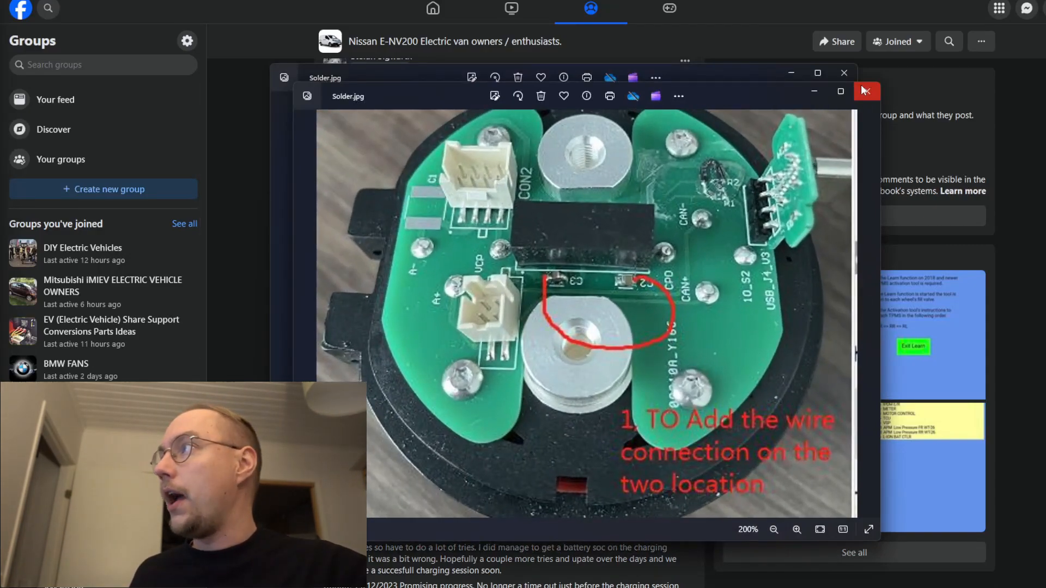
pyautogui.click(866, 92)
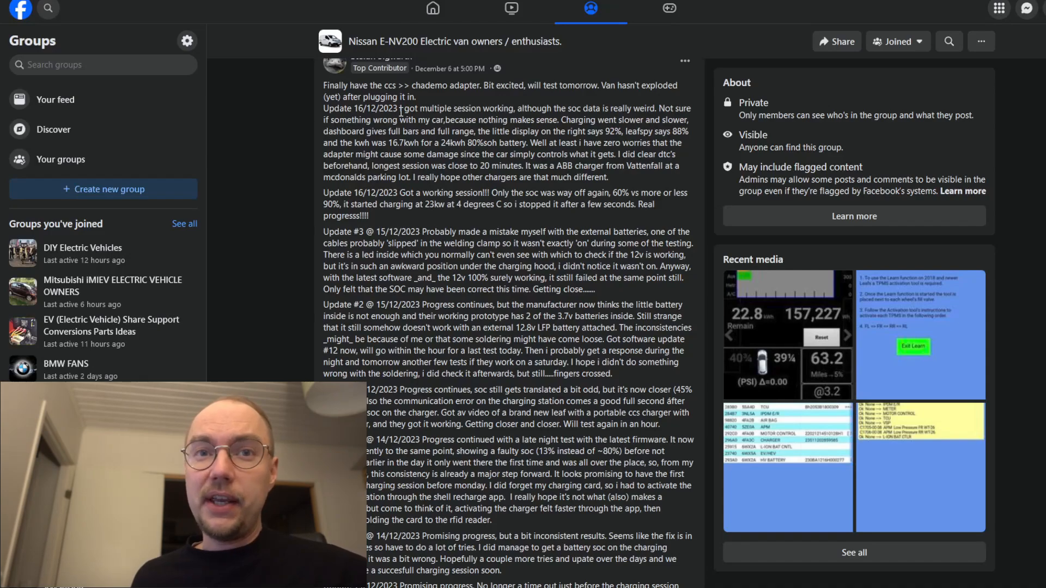
pyautogui.moveTo(448, 218)
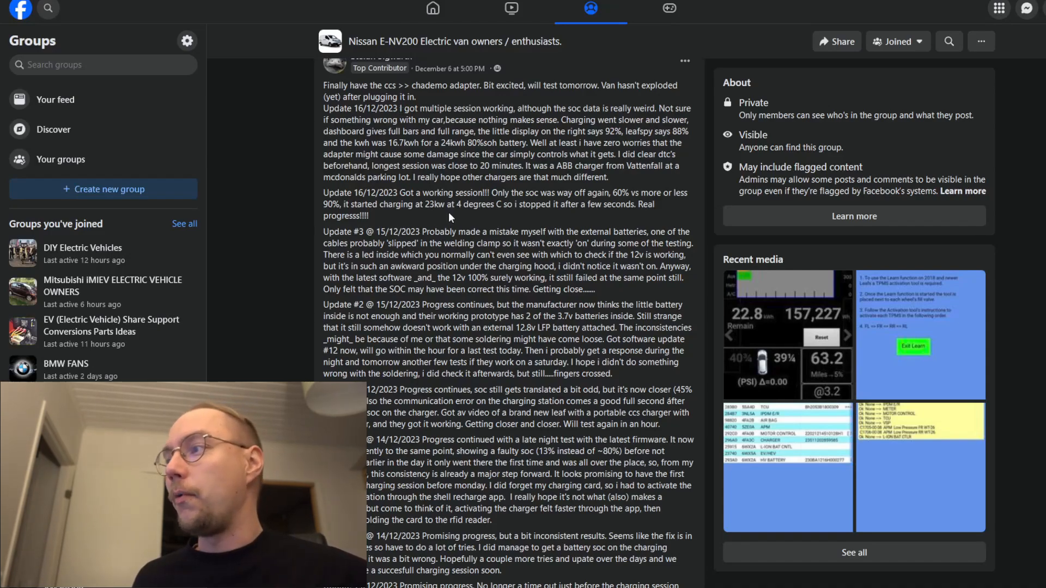